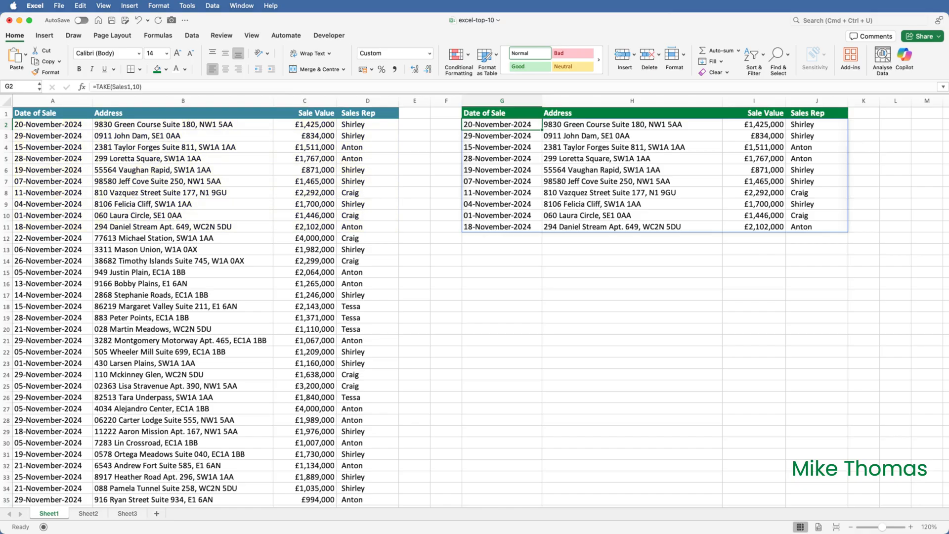
Enter =TAKE(SORT(Sales1,3,-1),10) in G2 to list the ten highest sales by value.
type("=TAKE(SORT(Sales1,3,-1),10)")
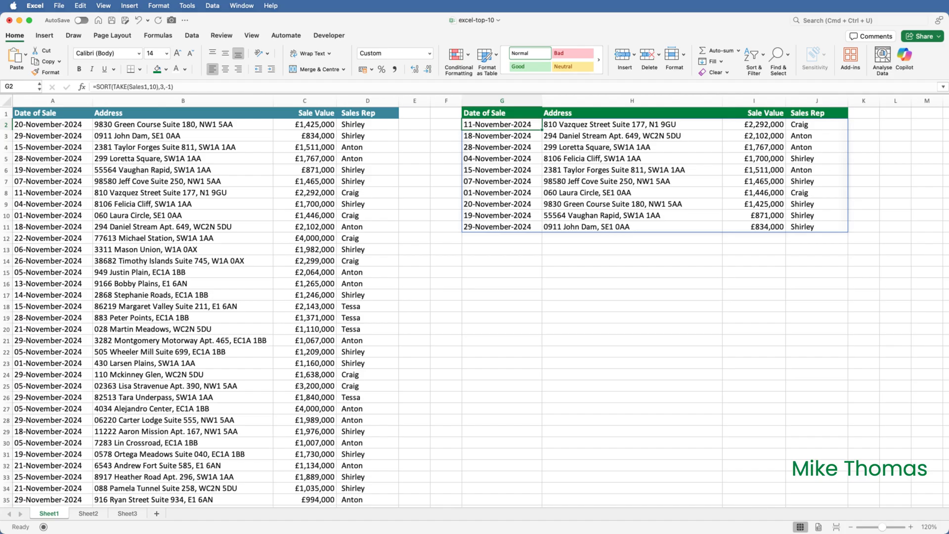
Move to the Sheet2 report after reviewing the sorted first-ten result.
left_click(88, 513)
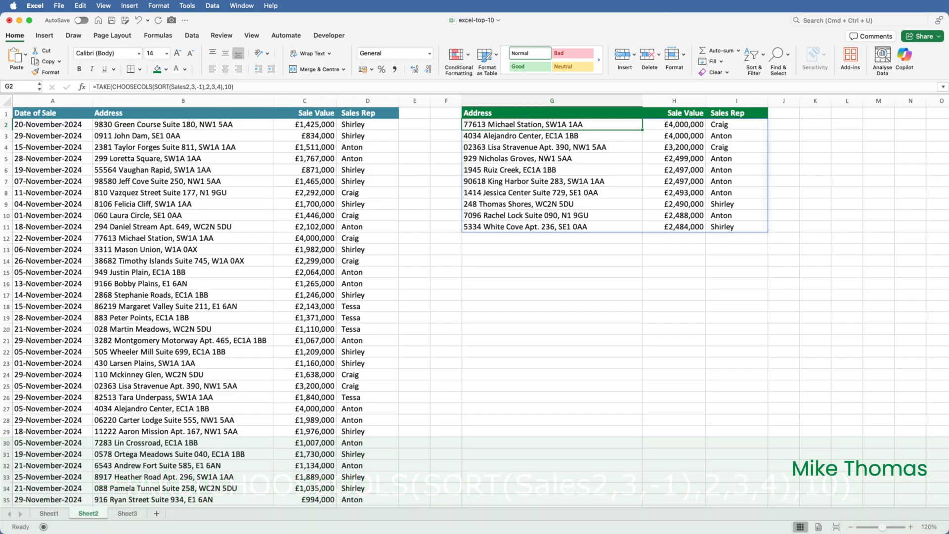
Move to the Sheet3 per-rep report showing Shirley's top five sales.
left_click(127, 513)
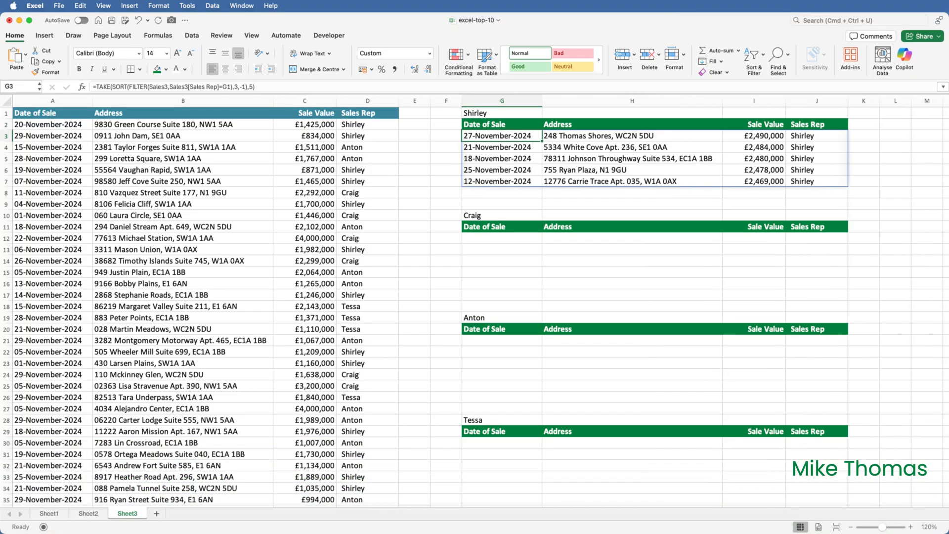